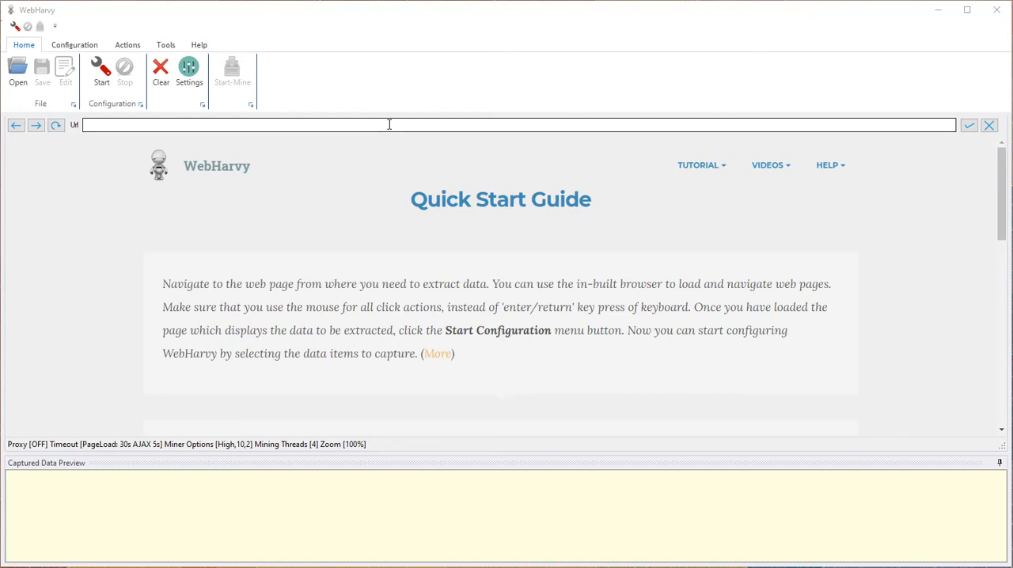
- Load zillow.com in WebHarvy's built-in browser via the Url box
{"action": "left_click", "coordinate": [388, 125]}
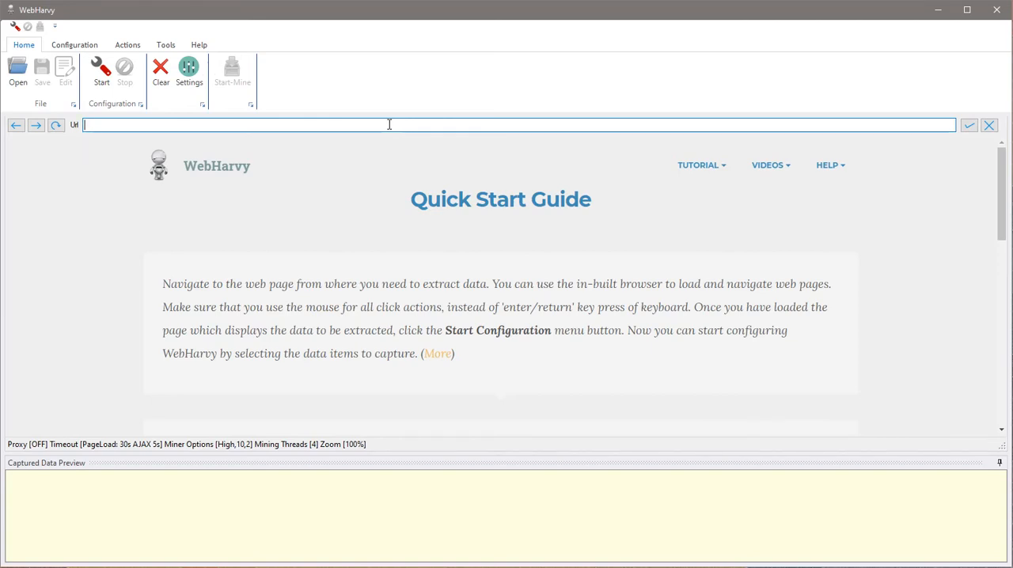
{"action": "type", "text": "zillow.com/"}
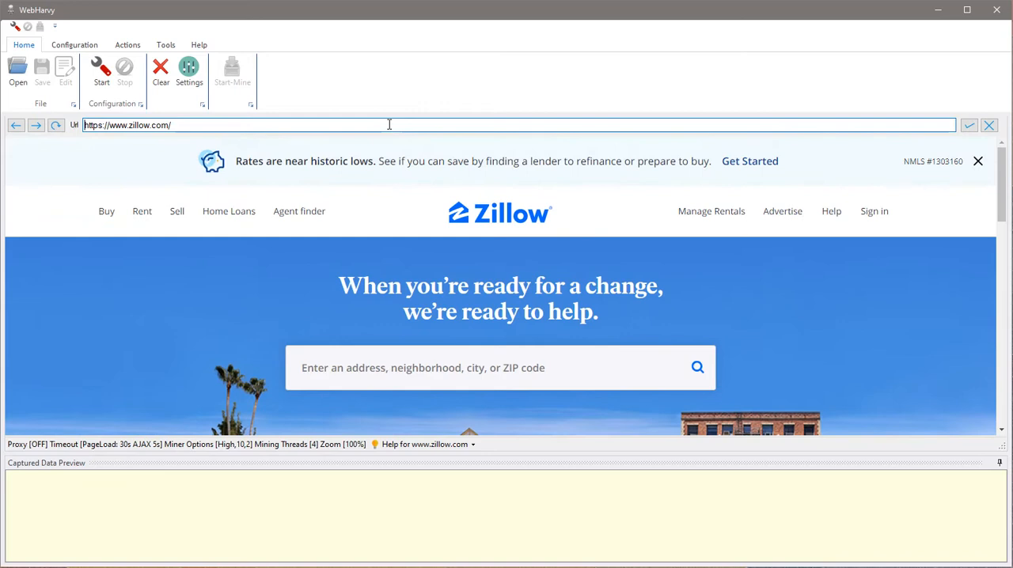
- Search Zillow for Chicago and choose Chicago, IL to show homes for sale
{"action": "left_click", "coordinate": [500, 367]}
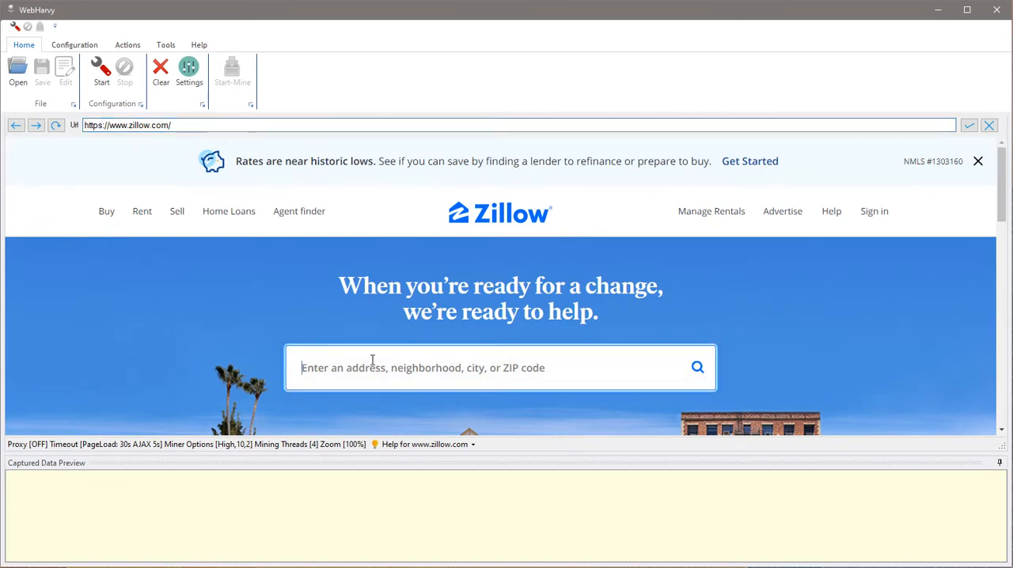
{"action": "type", "text": "chicago"}
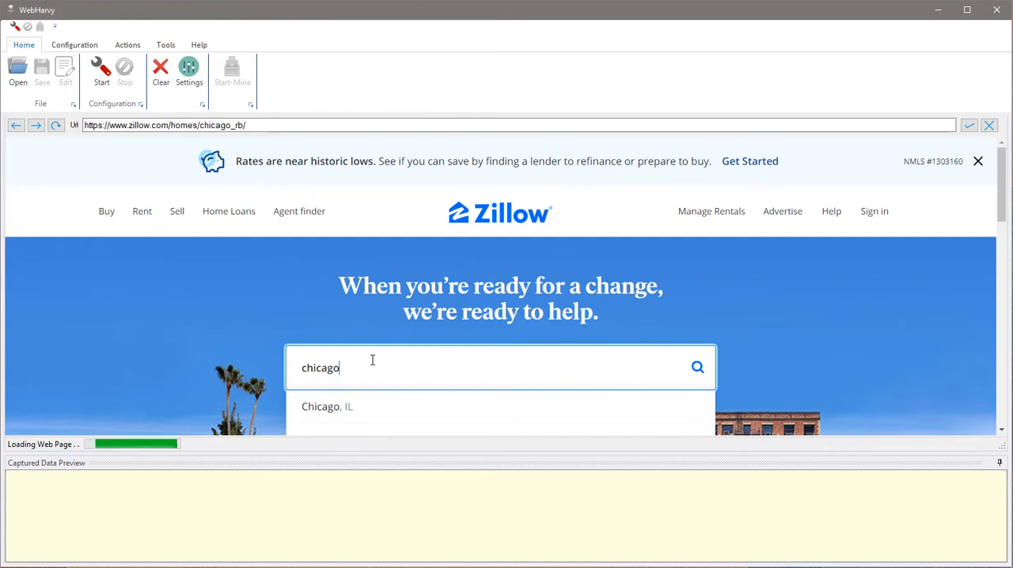
{"action": "left_click", "coordinate": [327, 406]}
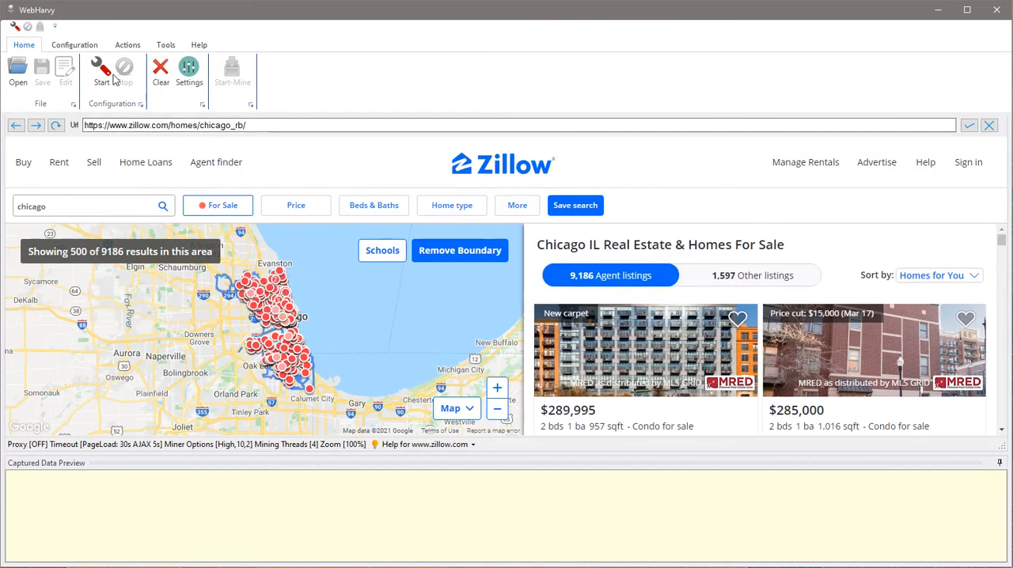
{"action": "mouse_move", "coordinate": [101, 71]}
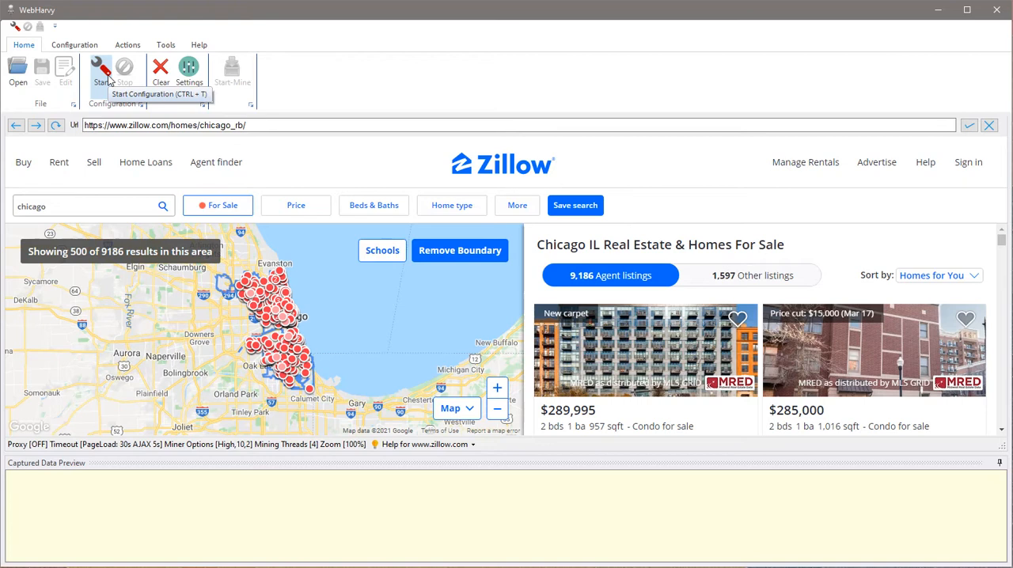
- Start Configuration and capture the listing's details text as Name and its address as Address
{"action": "left_click", "coordinate": [100, 70]}
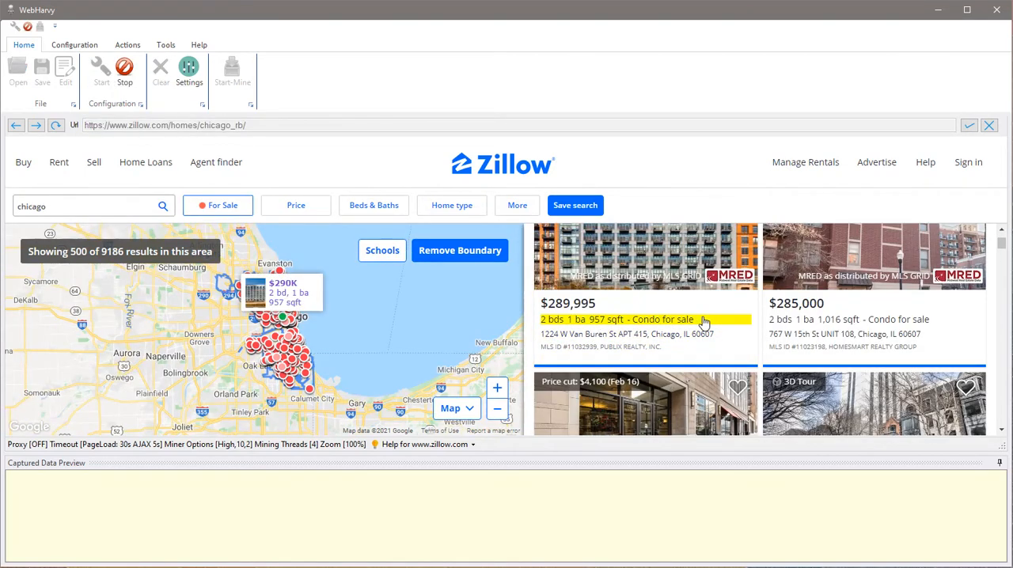
{"action": "left_click", "coordinate": [704, 320]}
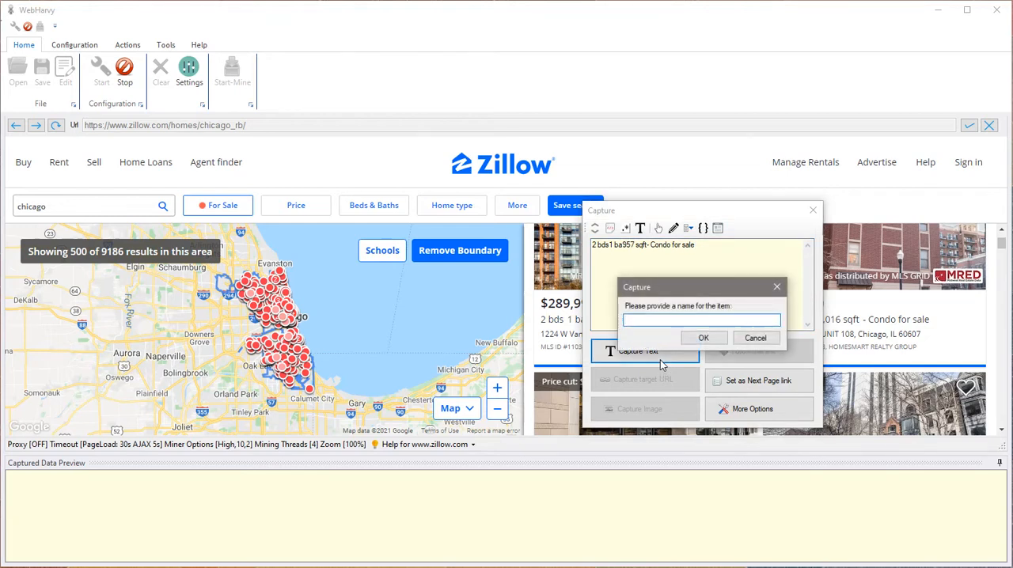
{"action": "left_click", "coordinate": [703, 337]}
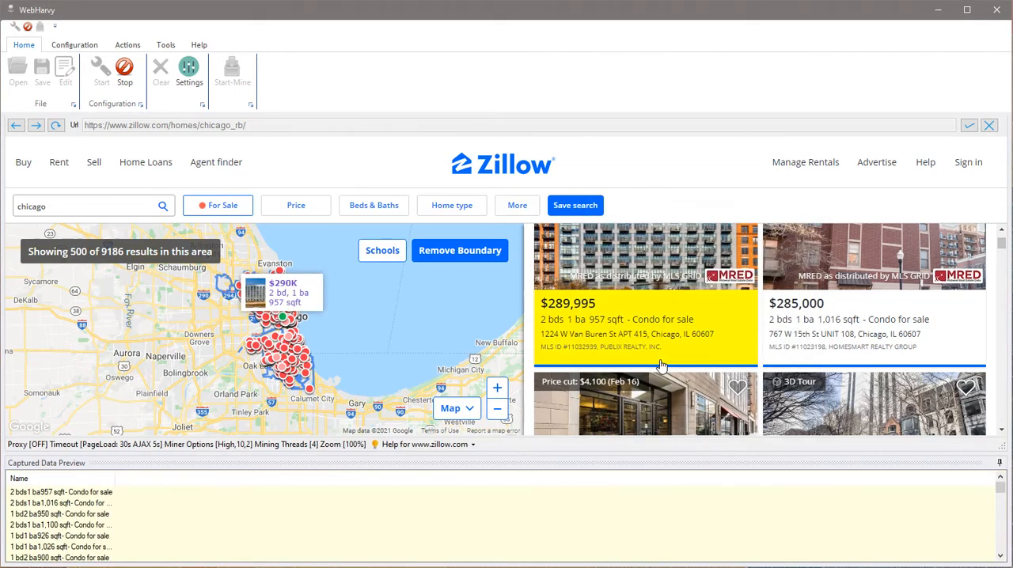
{"action": "left_click", "coordinate": [662, 366]}
{"action": "type", "text": "Addre"}
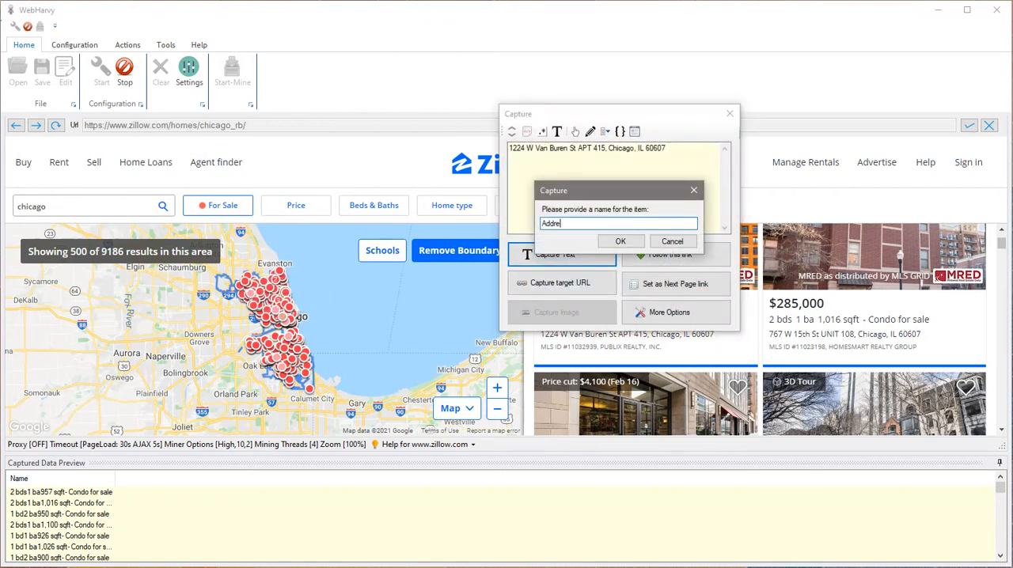
{"action": "left_click", "coordinate": [620, 242]}
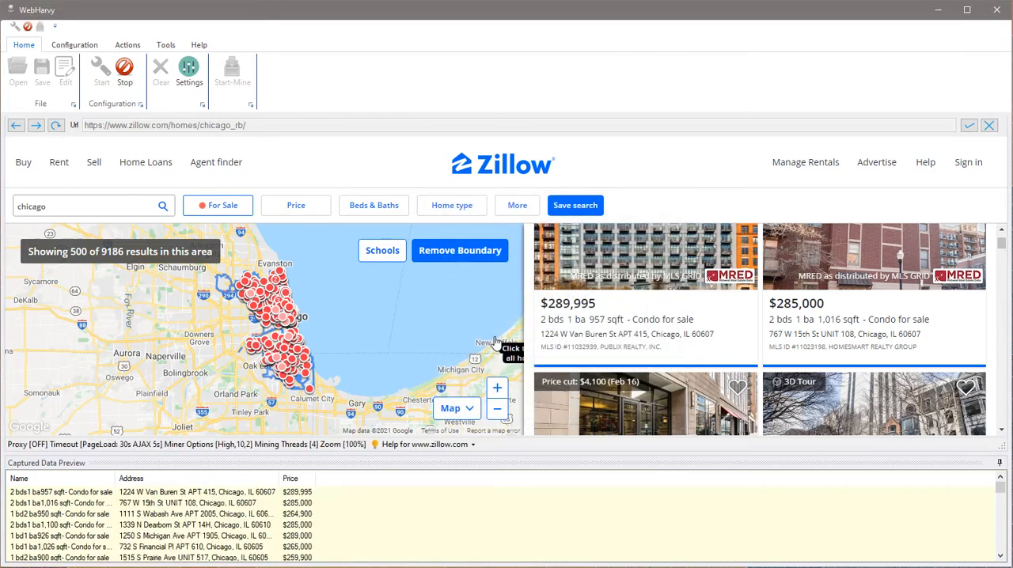
- Set the results' next-page arrow as the Next Page link
{"action": "scroll", "scroll_direction": "down", "scroll_amount": 3}
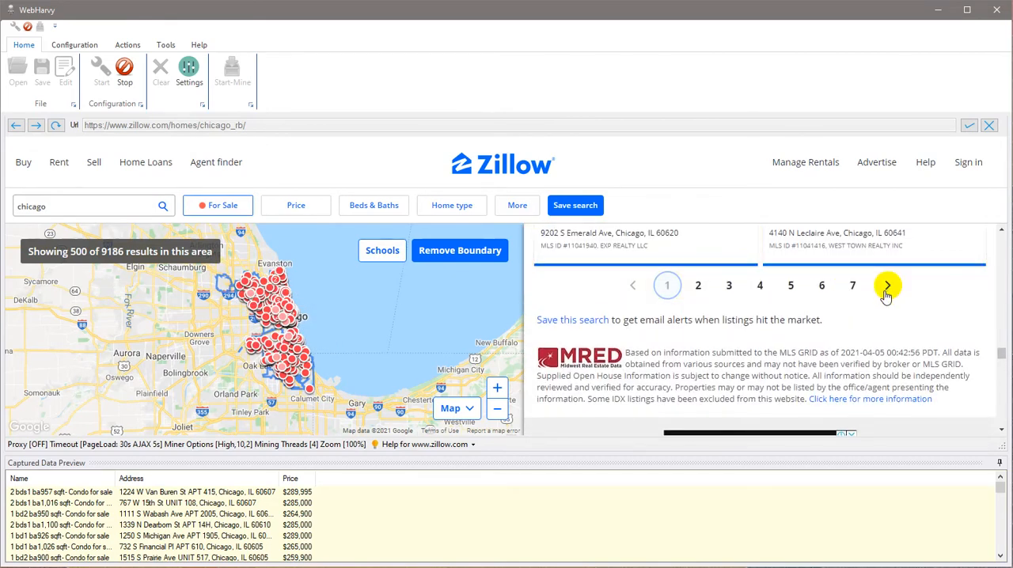
{"action": "mouse_move", "coordinate": [887, 285]}
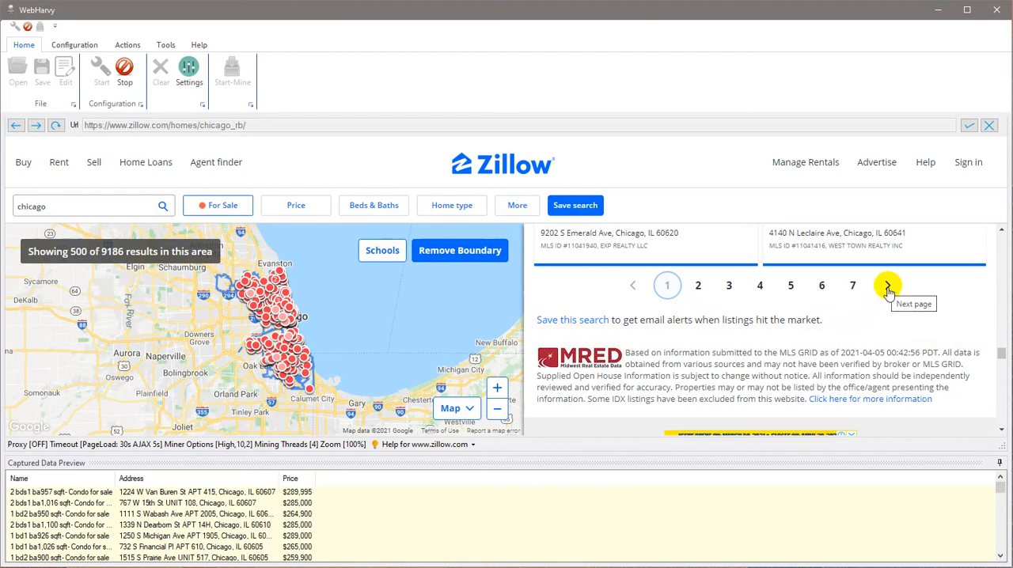
{"action": "left_click", "coordinate": [888, 285]}
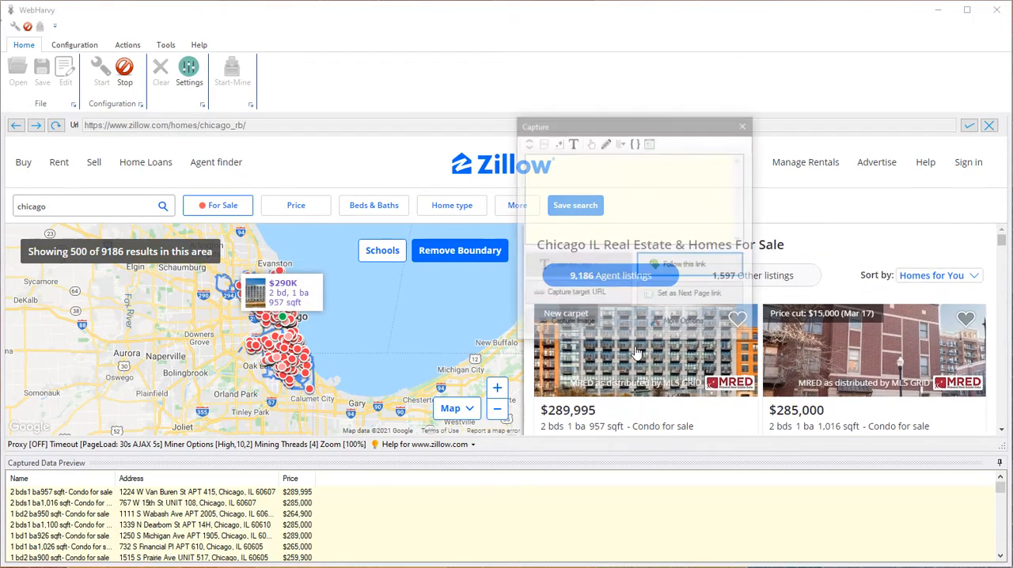
- Capture the listing photo's target URL as a column and follow the link to its detail page
{"action": "left_click", "coordinate": [577, 294]}
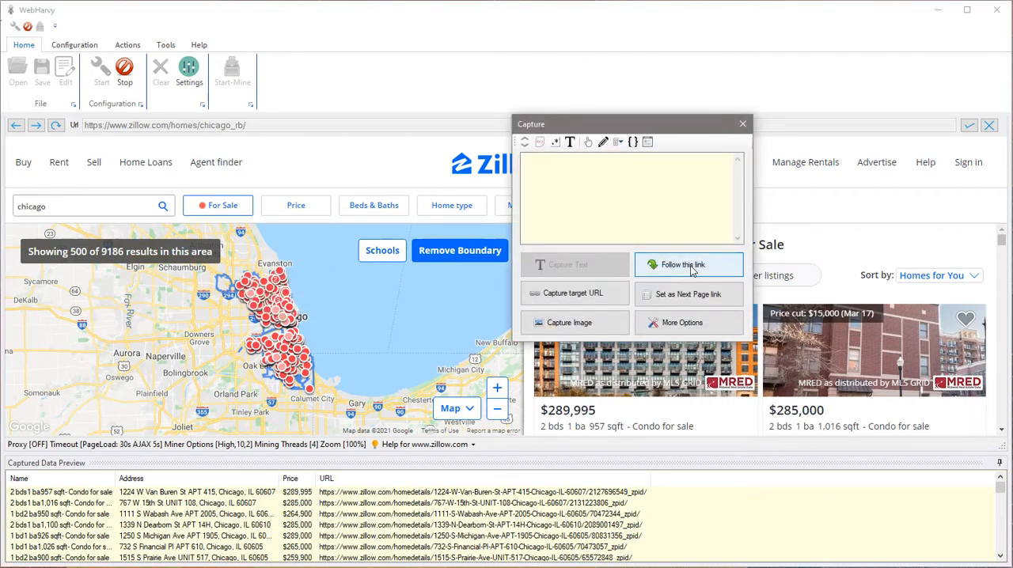
{"action": "left_click", "coordinate": [687, 265]}
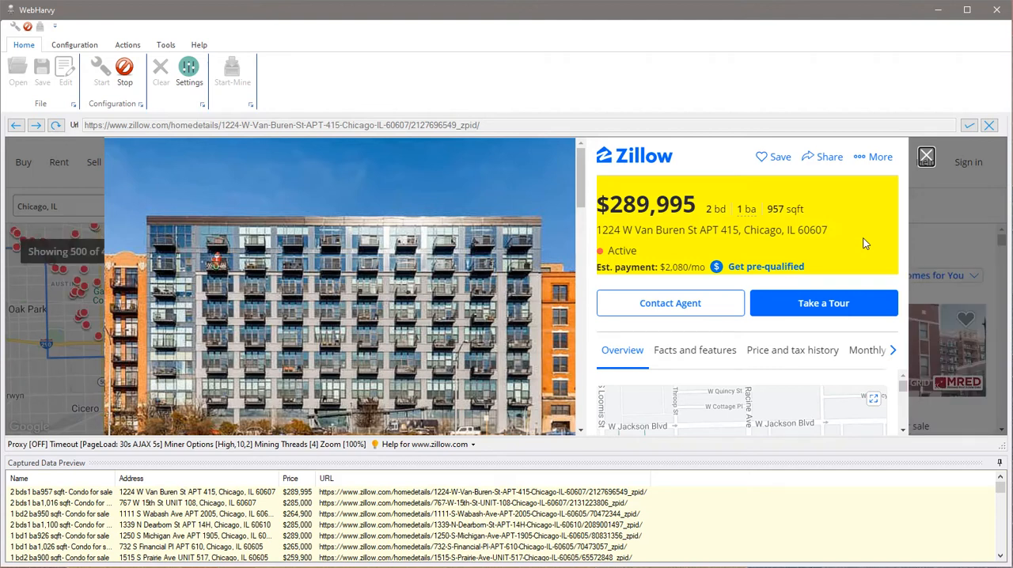
{"action": "mouse_move", "coordinate": [650, 269]}
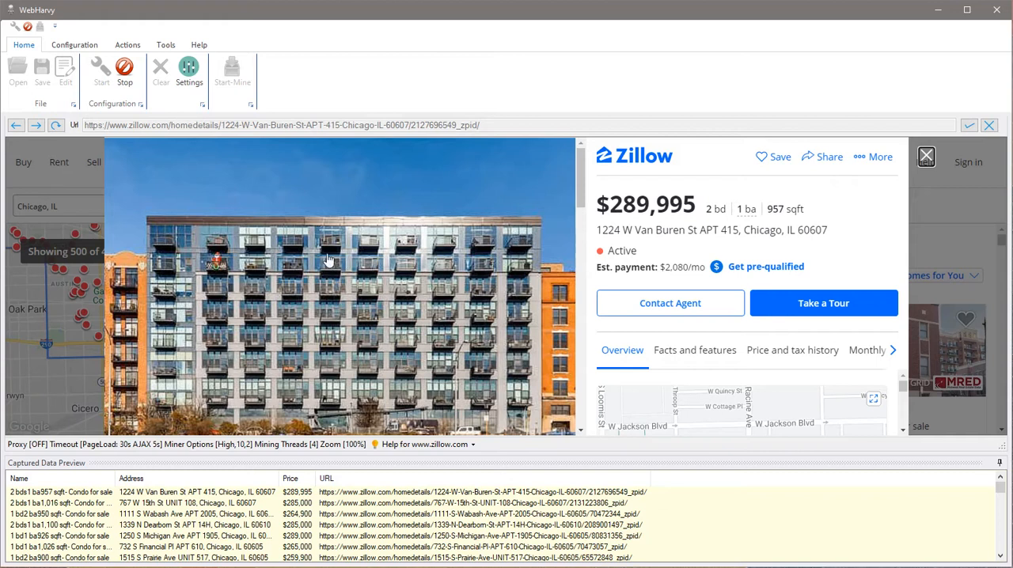
- Capture the detail page photo's image URL as an ImageURL column
{"action": "left_click", "coordinate": [262, 345]}
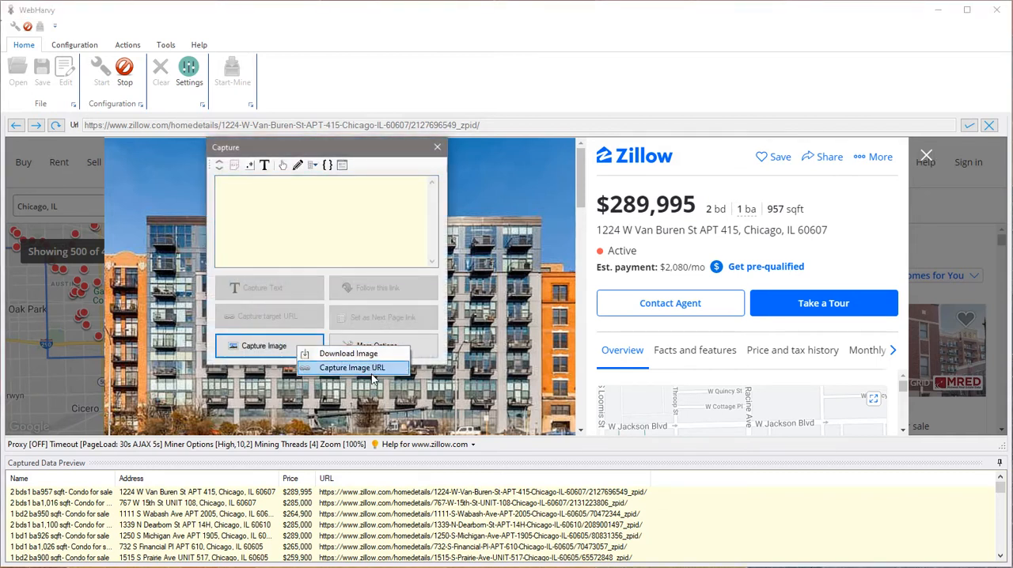
{"action": "left_click", "coordinate": [352, 368]}
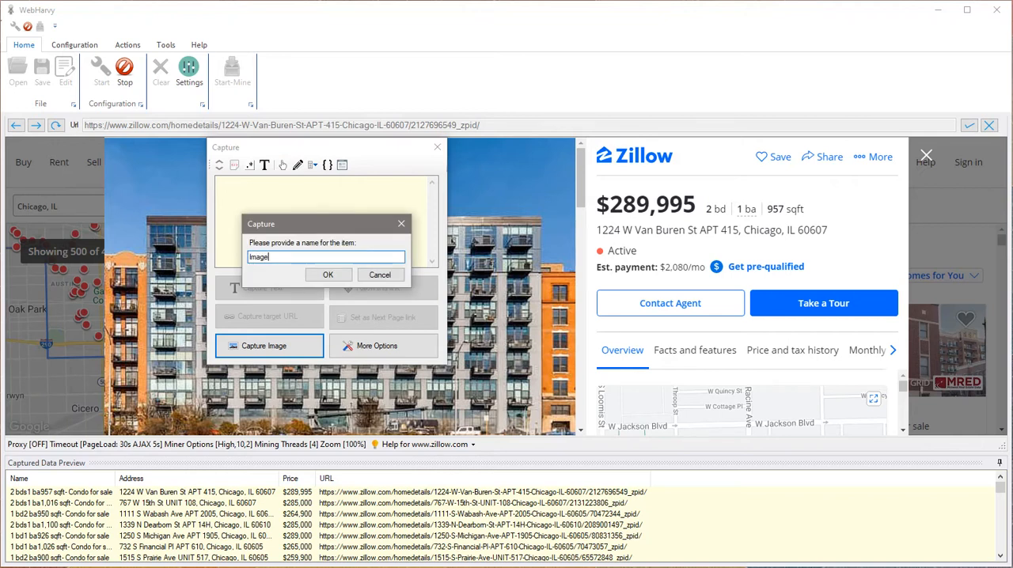
{"action": "left_click", "coordinate": [327, 275]}
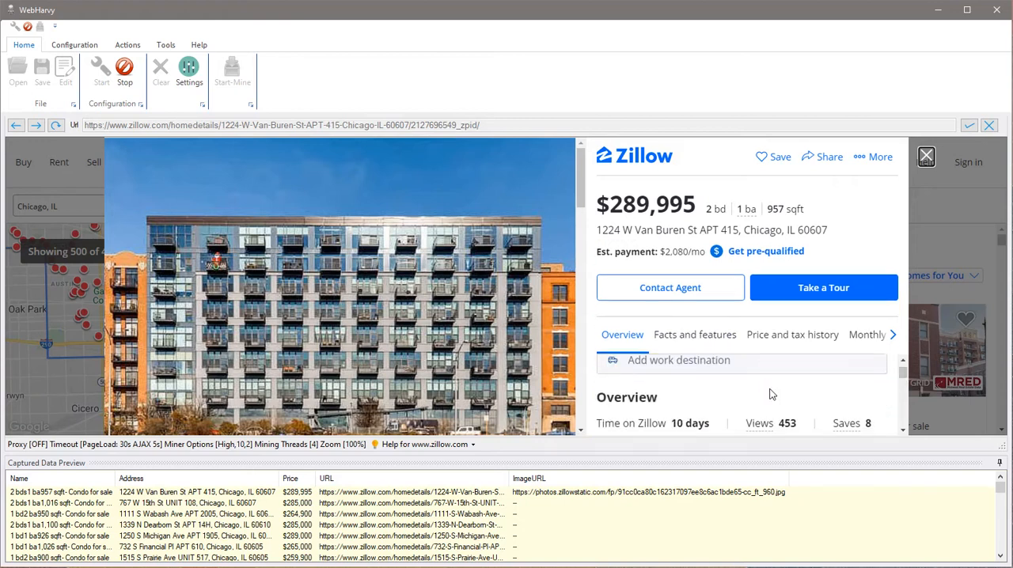
- Capture the text following the Time on Zillow label (10 days) as a Time column
{"action": "double_click", "coordinate": [630, 423]}
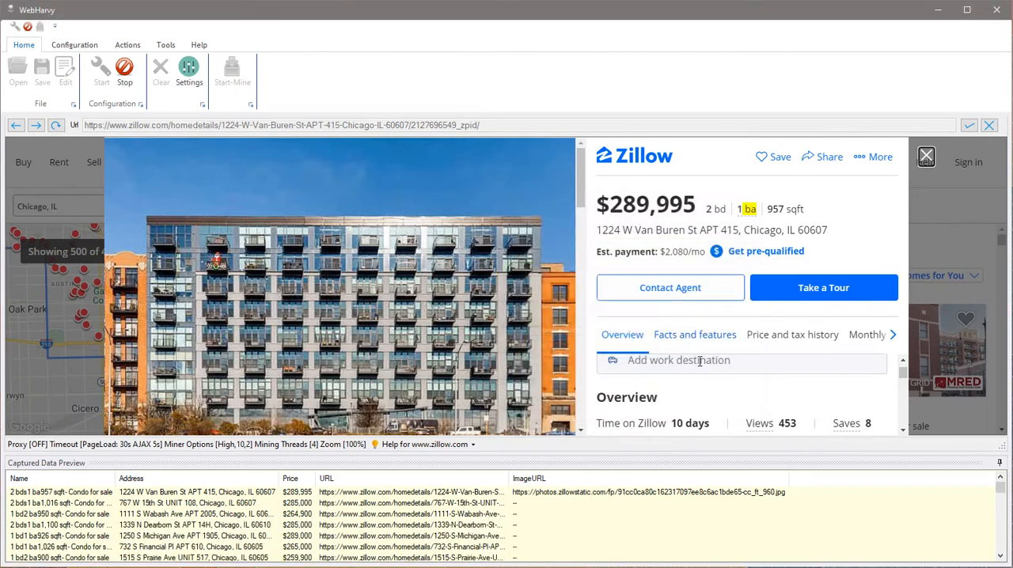
{"action": "double_click", "coordinate": [632, 422]}
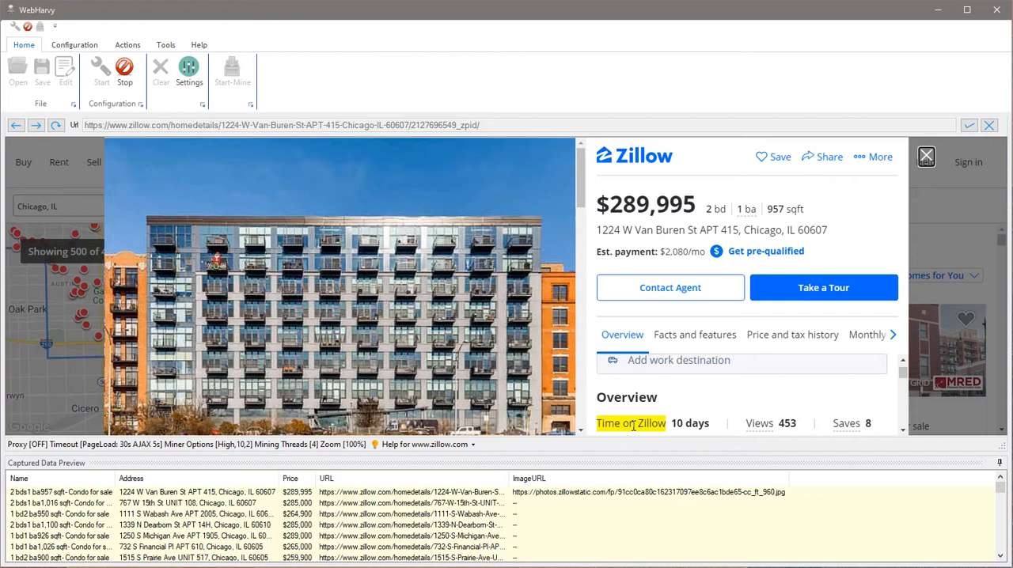
{"action": "left_click", "coordinate": [631, 422]}
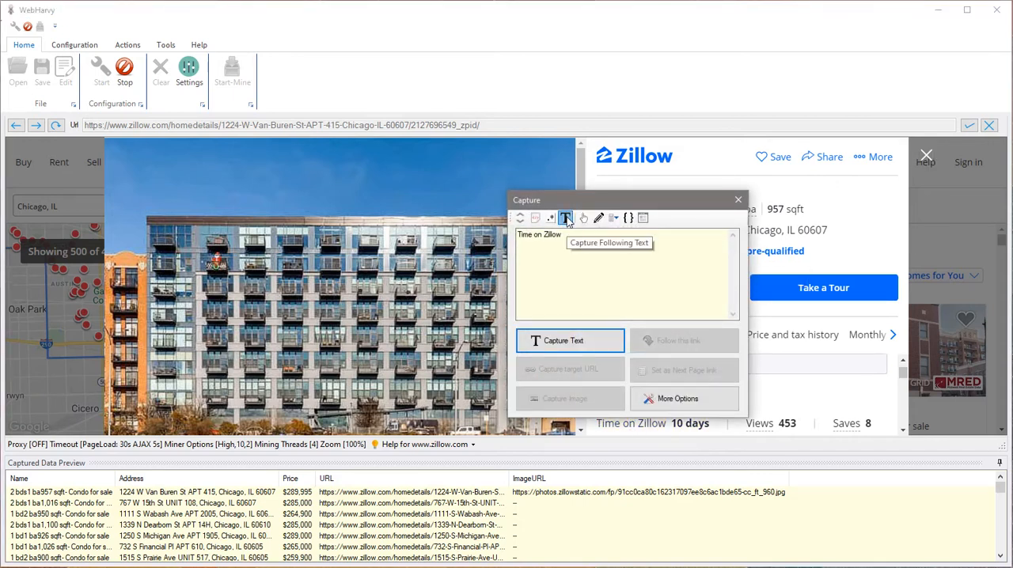
{"action": "left_click", "coordinate": [565, 218]}
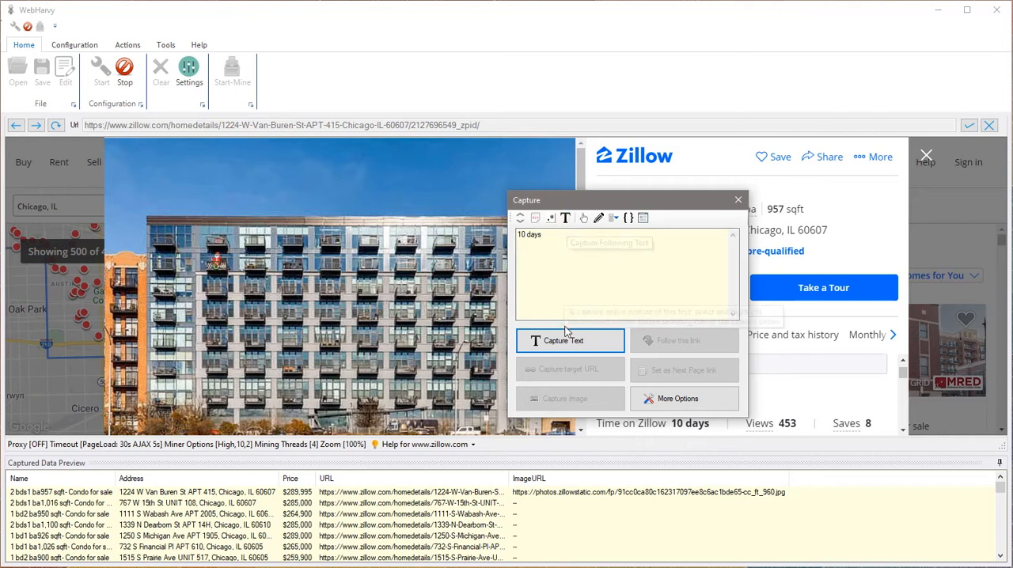
{"action": "left_click", "coordinate": [738, 200]}
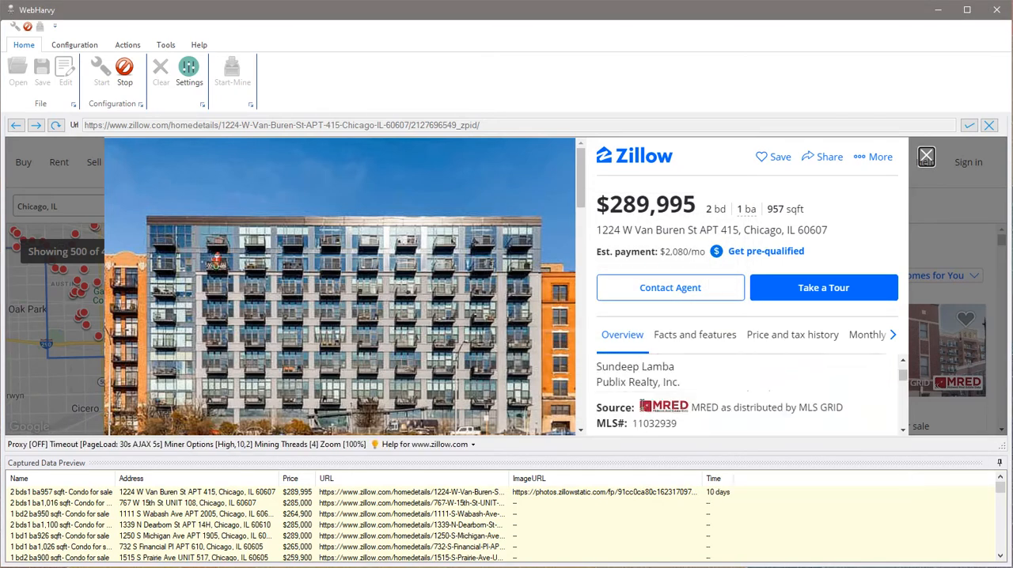
- From Facts and features, capture the values following Type, Year built and the services block as columns
{"action": "left_click", "coordinate": [823, 287]}
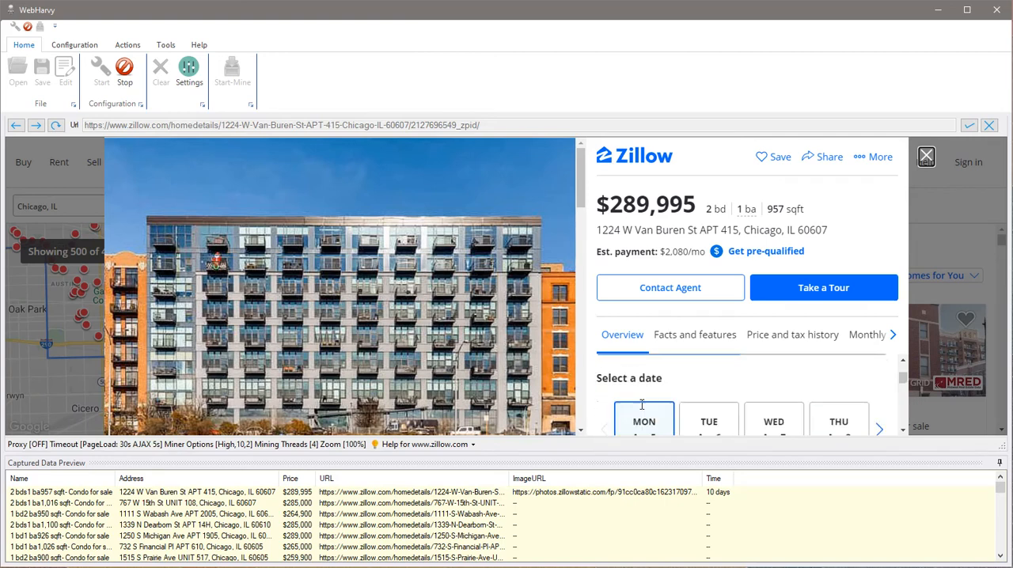
{"action": "left_click", "coordinate": [695, 334]}
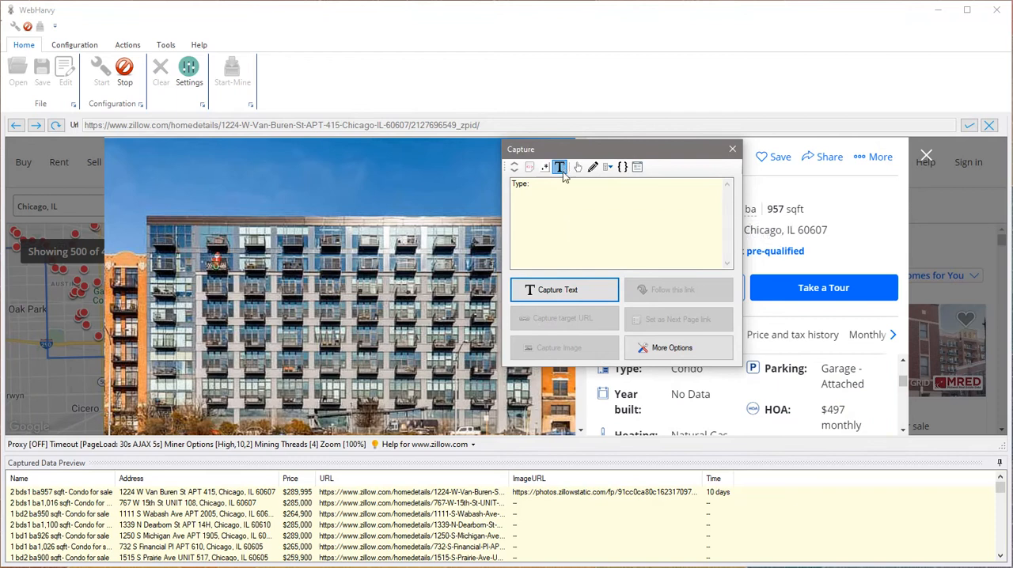
{"action": "left_click", "coordinate": [564, 289]}
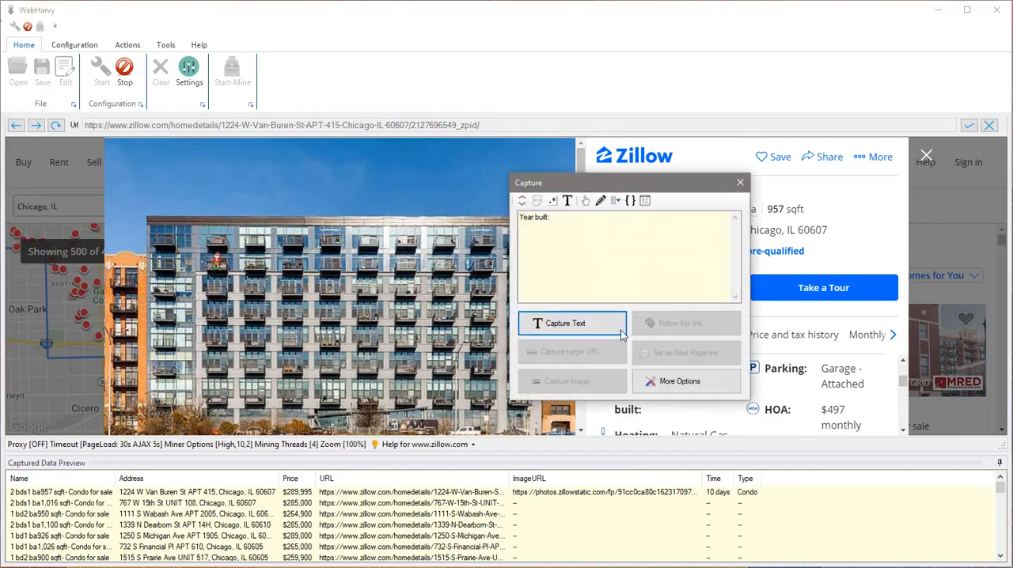
{"action": "left_click", "coordinate": [568, 200]}
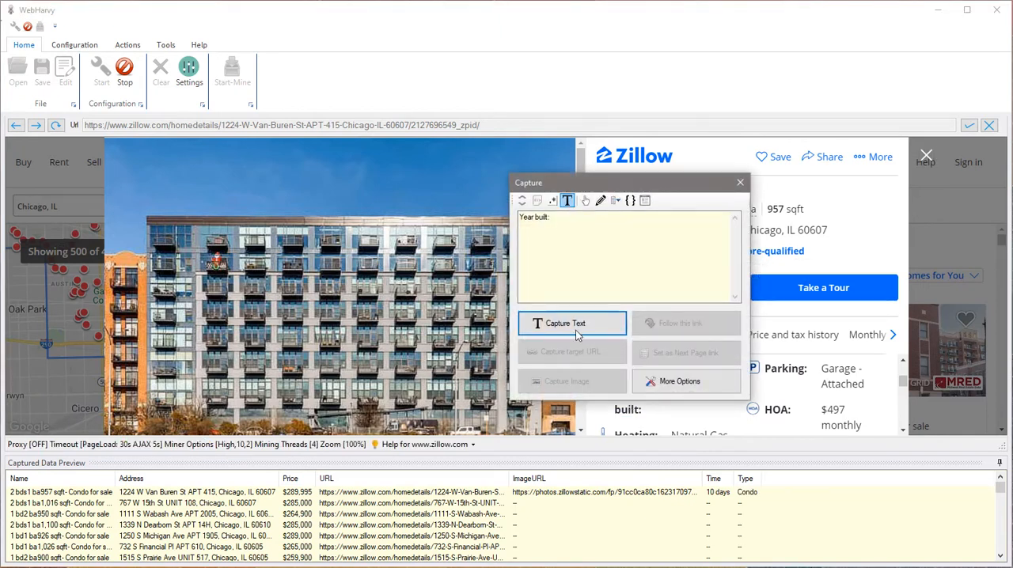
{"action": "left_click", "coordinate": [571, 323]}
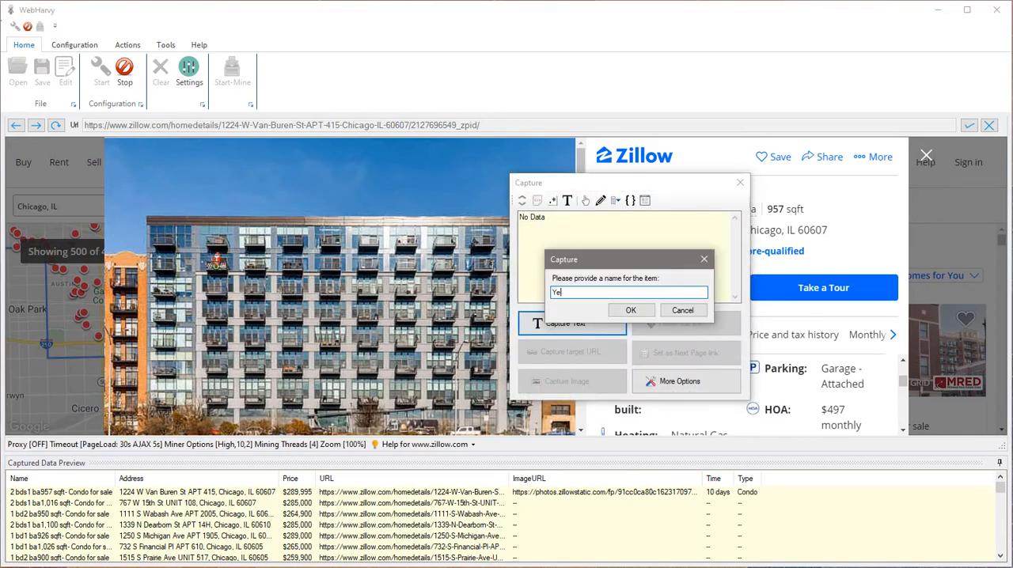
{"action": "left_click", "coordinate": [631, 310]}
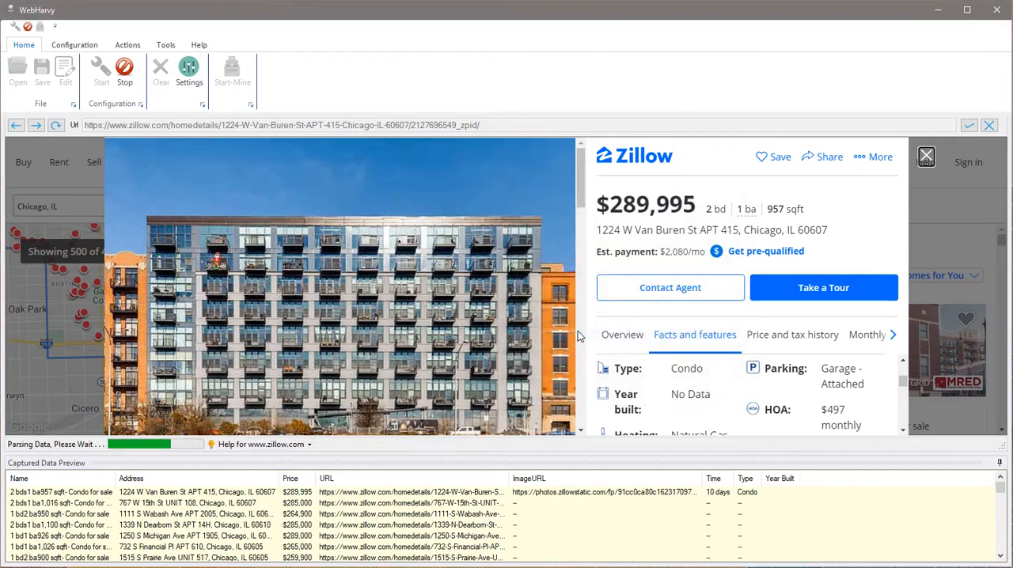
{"action": "scroll", "scroll_direction": "down", "scroll_amount": 3}
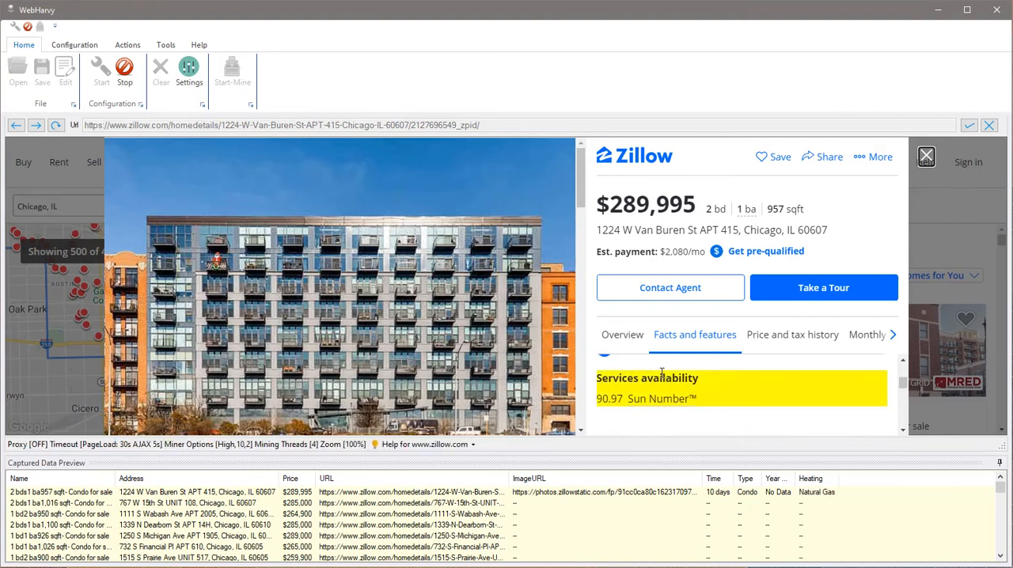
{"action": "left_click", "coordinate": [792, 334]}
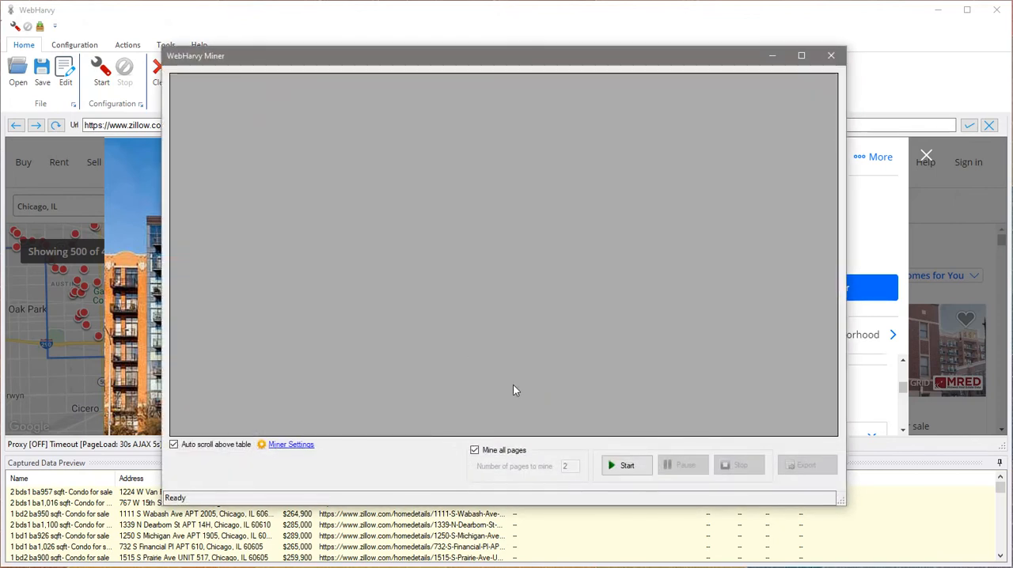
- Start the mining run in the WebHarvy Miner window
{"action": "left_click", "coordinate": [626, 464]}
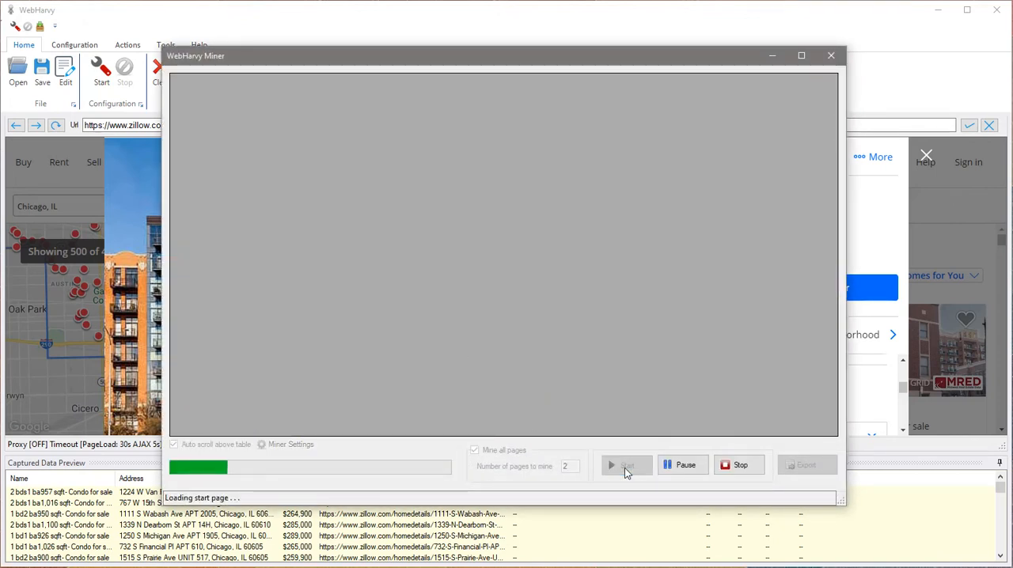